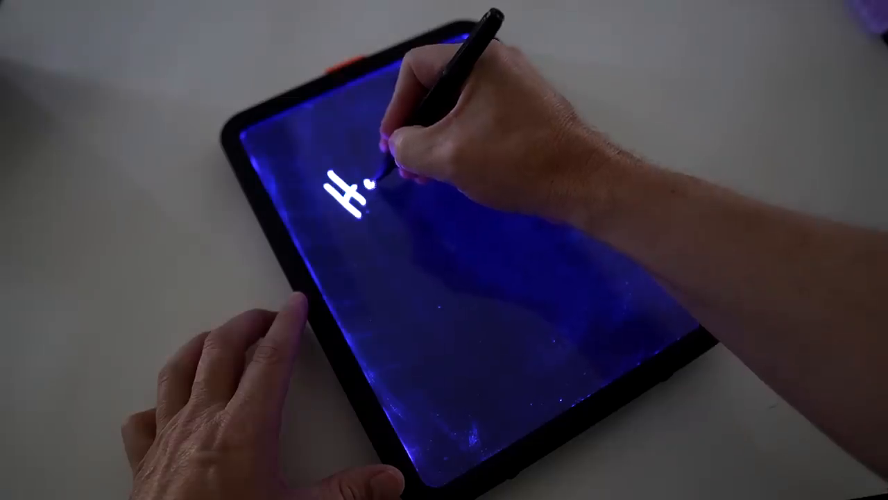
{"action": "left_click_drag", "start_coordinate": [375, 188], "coordinate": [431, 125]}
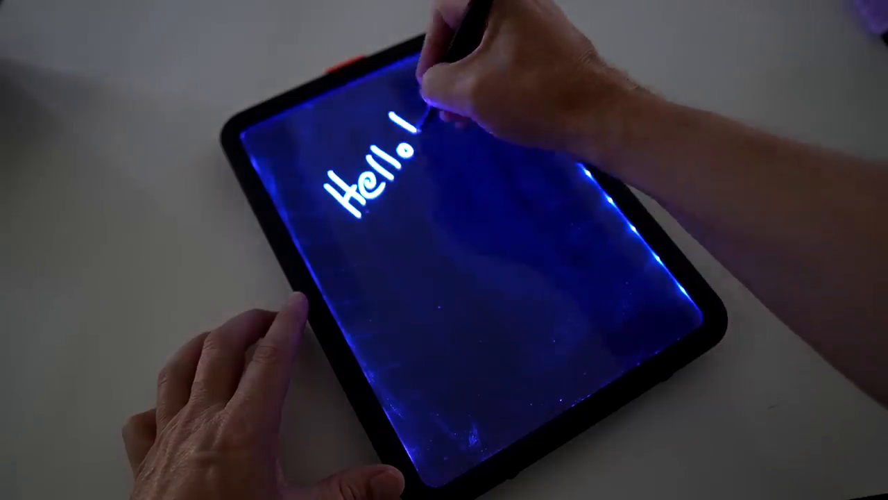